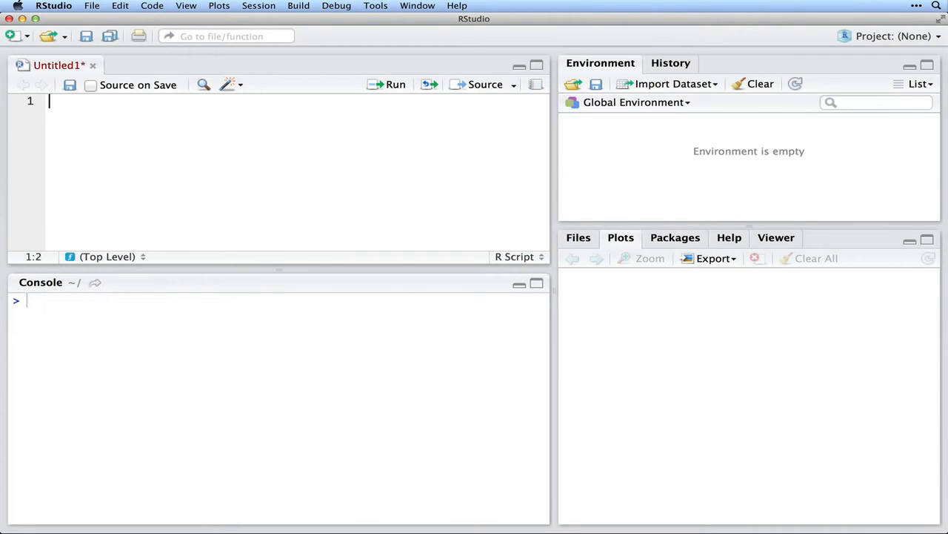
Step: Write water <- lm(y ~ C + T + S + C*T + C*S + S*T + C*T*S) and save as water-demo-again.R
{"action": "type", "text": "water <- lm("}
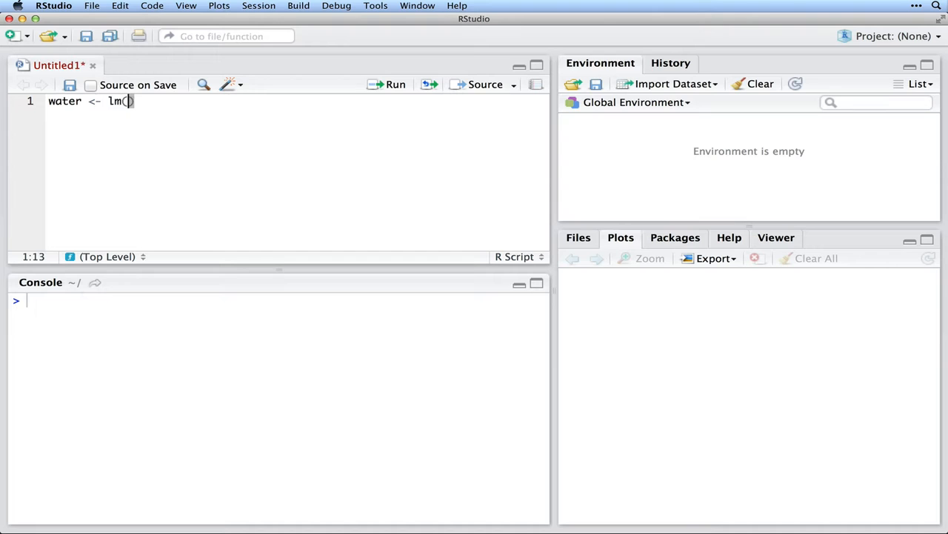
{"action": "type", "text": "y ~"}
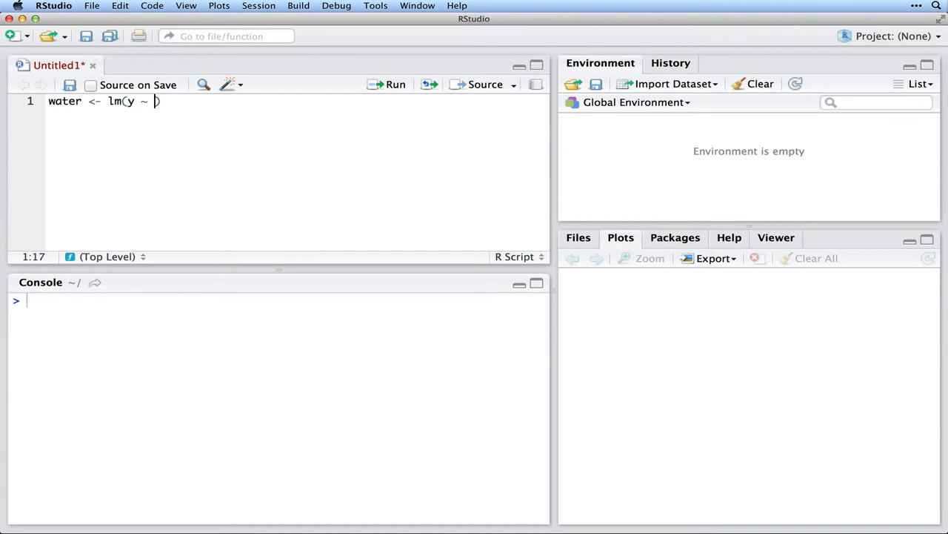
{"action": "type", "text": "C + T + S +"}
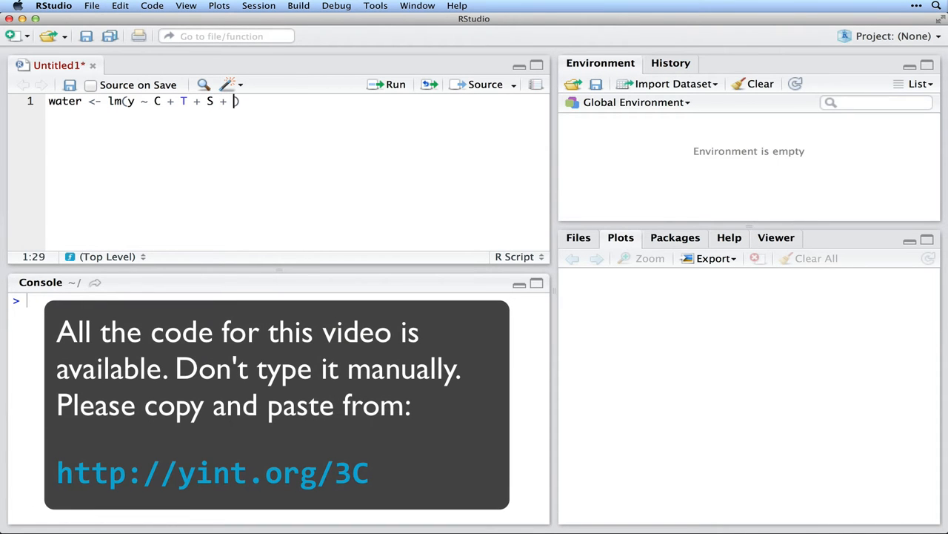
{"action": "type", "text": "C*T + C*S + S*T + C*T*S"}
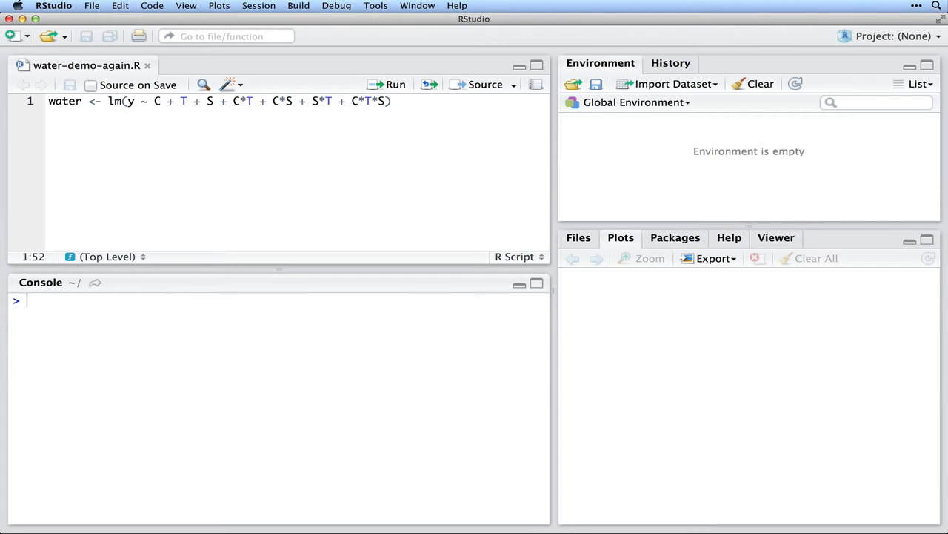
Step: Highlight the terms in the water <- lm(...) formula line and add an empty line below
{"action": "left_click", "coordinate": [155, 101]}
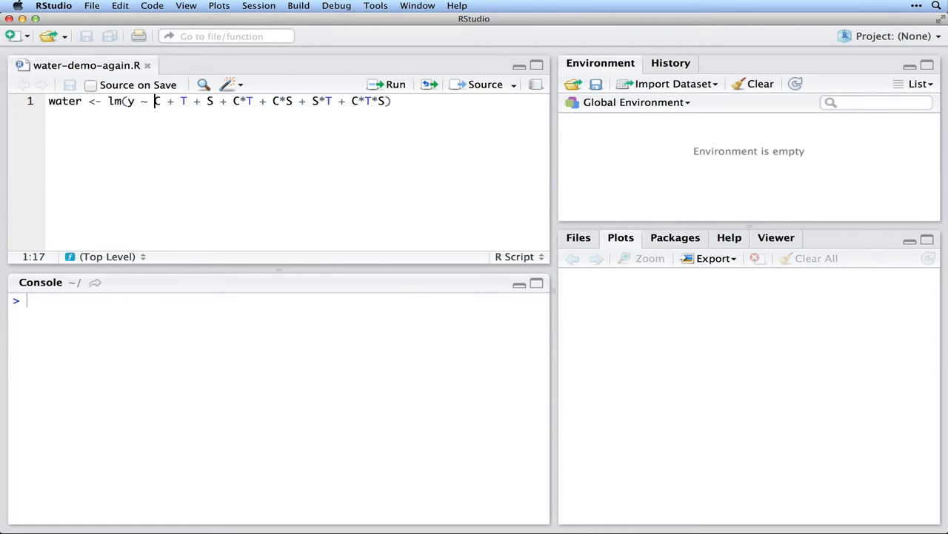
{"action": "left_click_drag", "start_coordinate": [154, 101], "coordinate": [215, 101]}
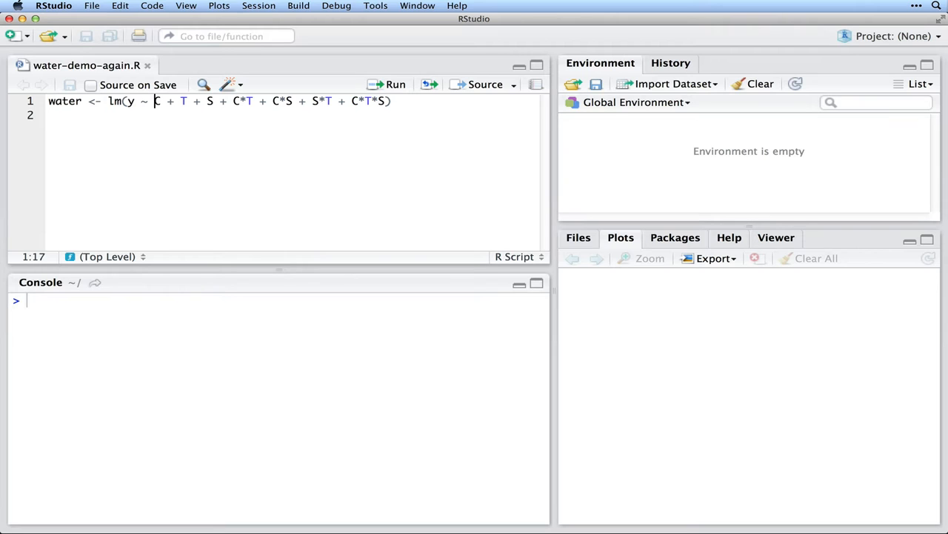
Step: Add C, T, S levels and expand.grid code at the top, run the factor line, and print C, T, S
{"action": "left_click_drag", "start_coordinate": [154, 100], "coordinate": [215, 100]}
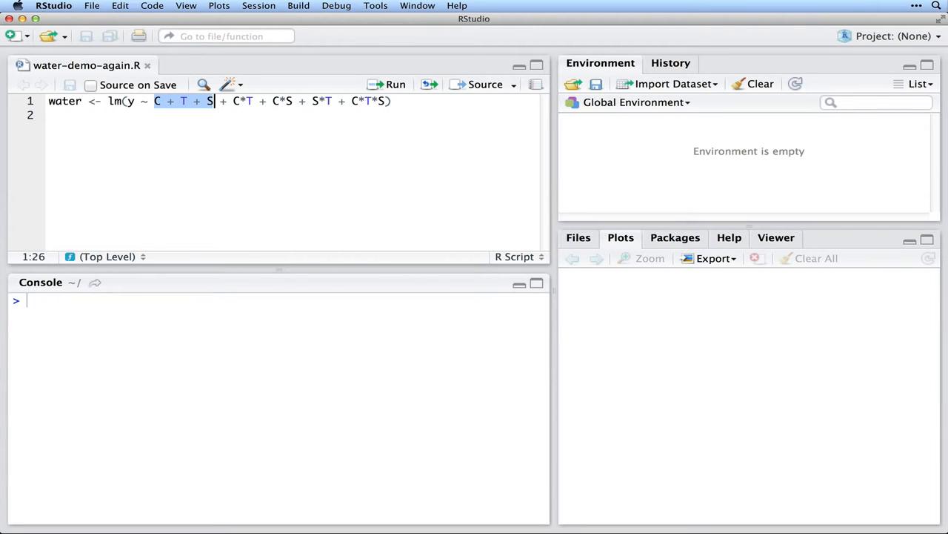
{"action": "left_click", "coordinate": [131, 101]}
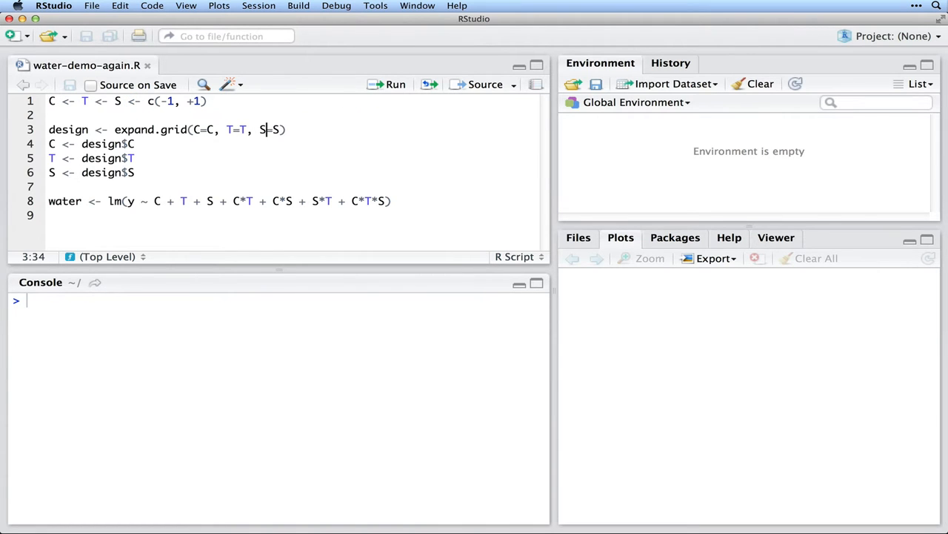
{"action": "left_click", "coordinate": [50, 100]}
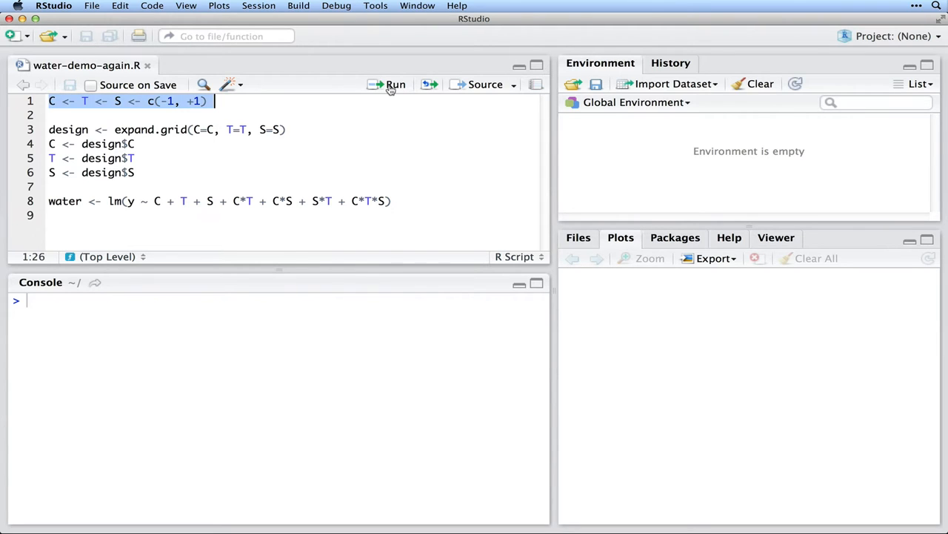
{"action": "left_click", "coordinate": [391, 85]}
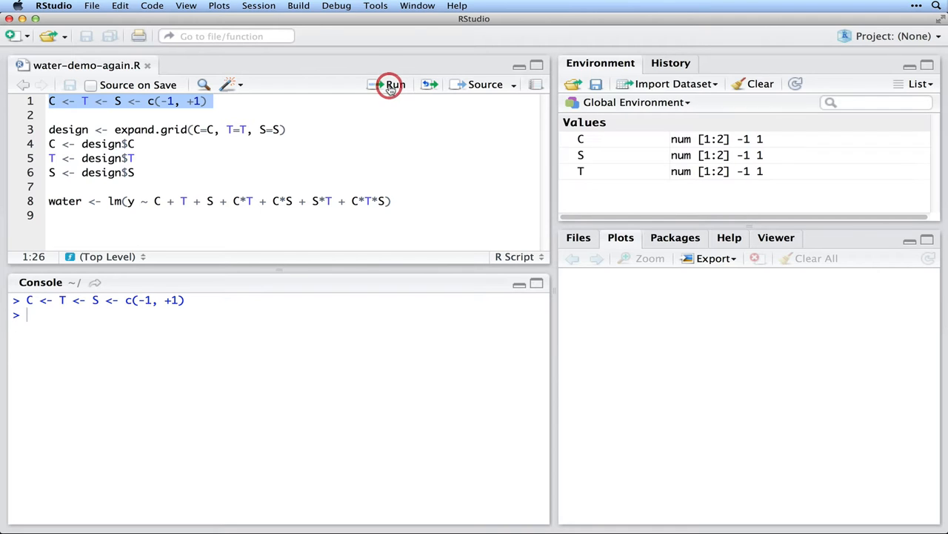
{"action": "left_click", "coordinate": [390, 84]}
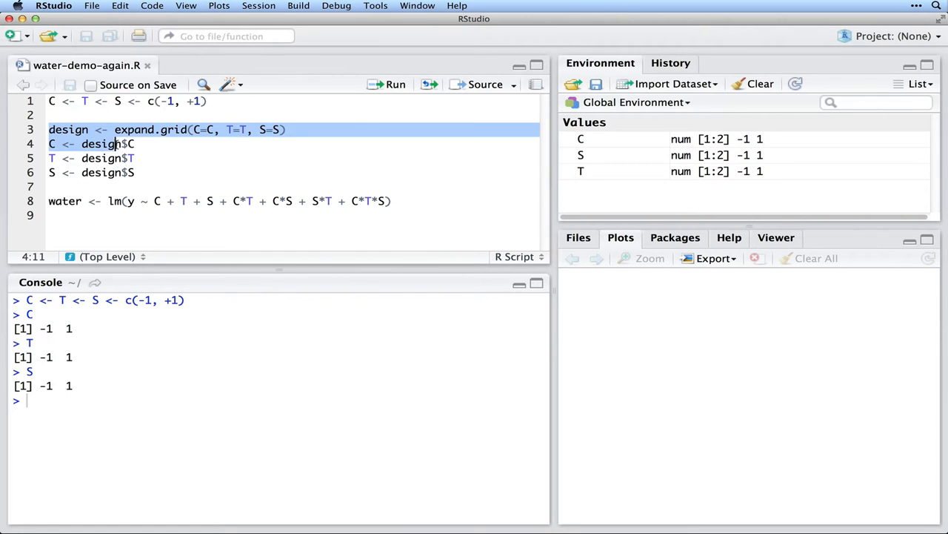
Step: Run design lines 3–6 and print design and C in the Console
{"action": "left_click", "coordinate": [395, 83]}
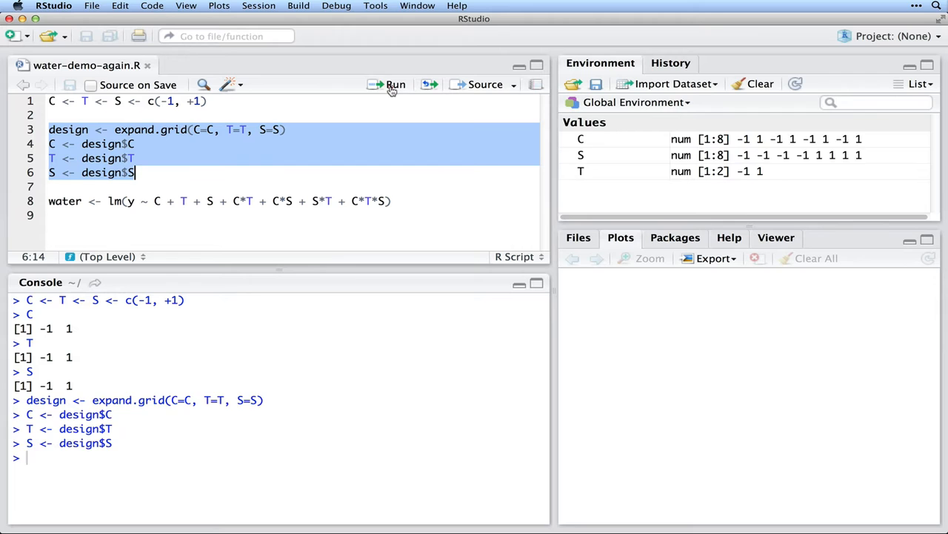
{"action": "left_click", "coordinate": [395, 84]}
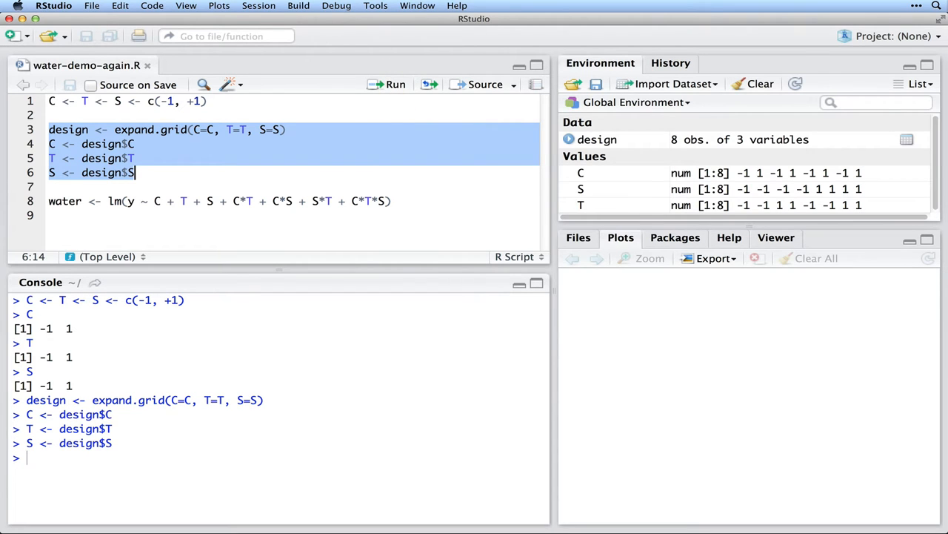
{"action": "type", "text": "de"}
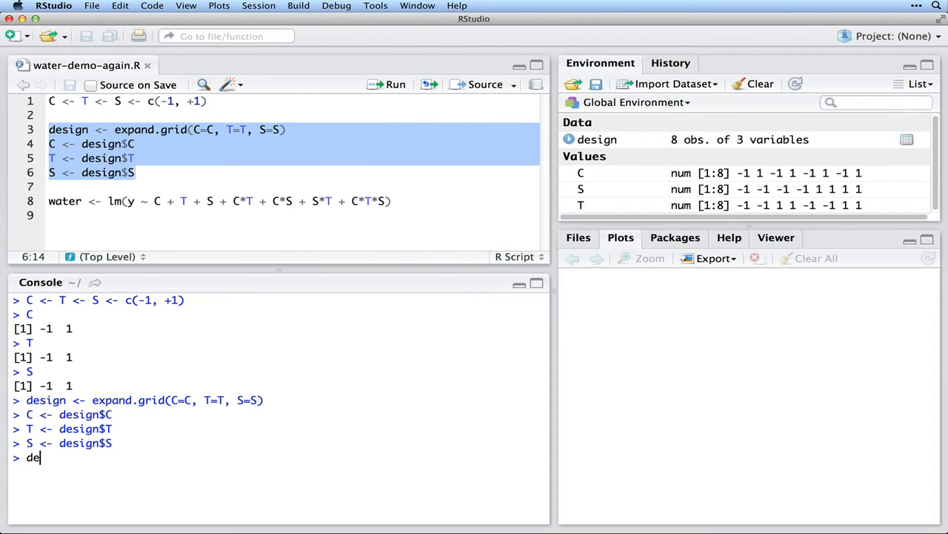
{"action": "type", "text": "sign"}
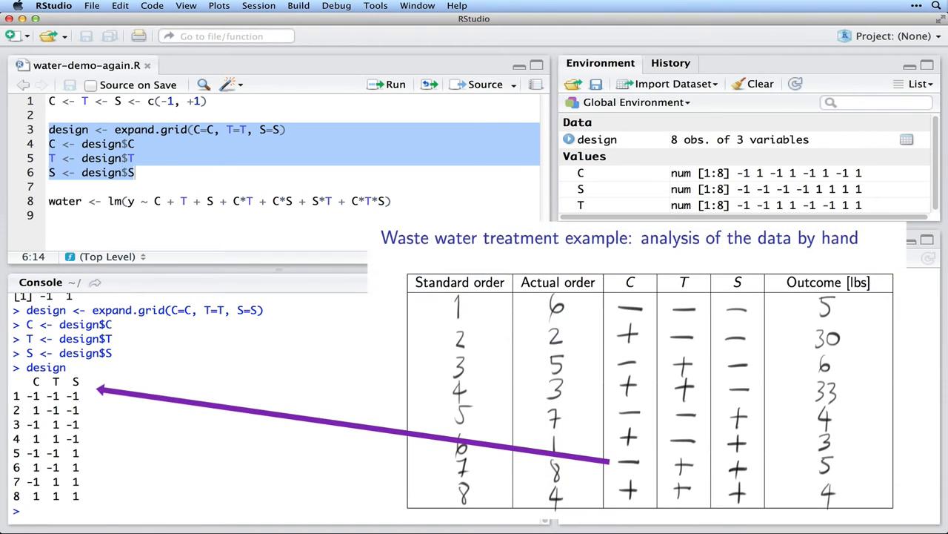
{"action": "type", "text": "C"}
{"action": "type", "text": "y <- c"}
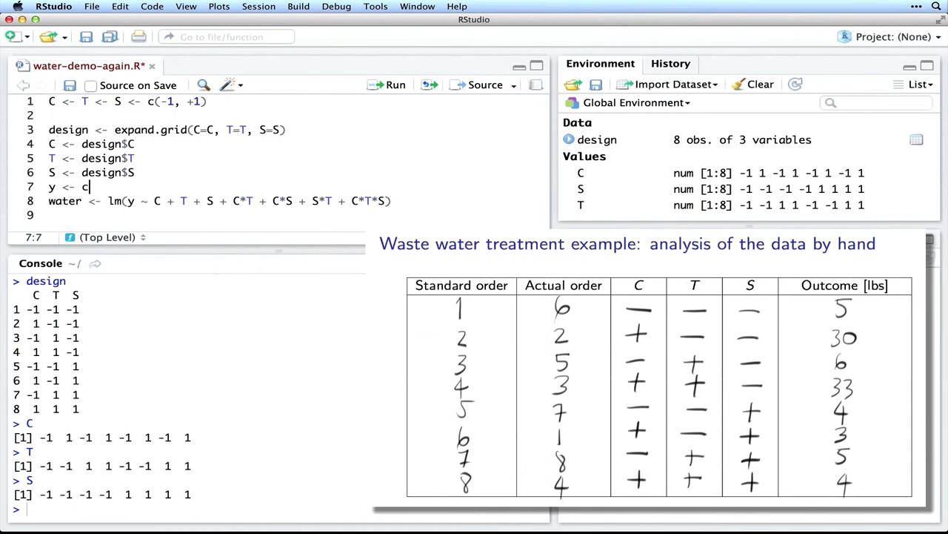
Step: Type y <- c(5, 30, 6, 33, 4, 3, 5, 4) on line 7 from the Outcome column
{"action": "type", "text": "5,)"}
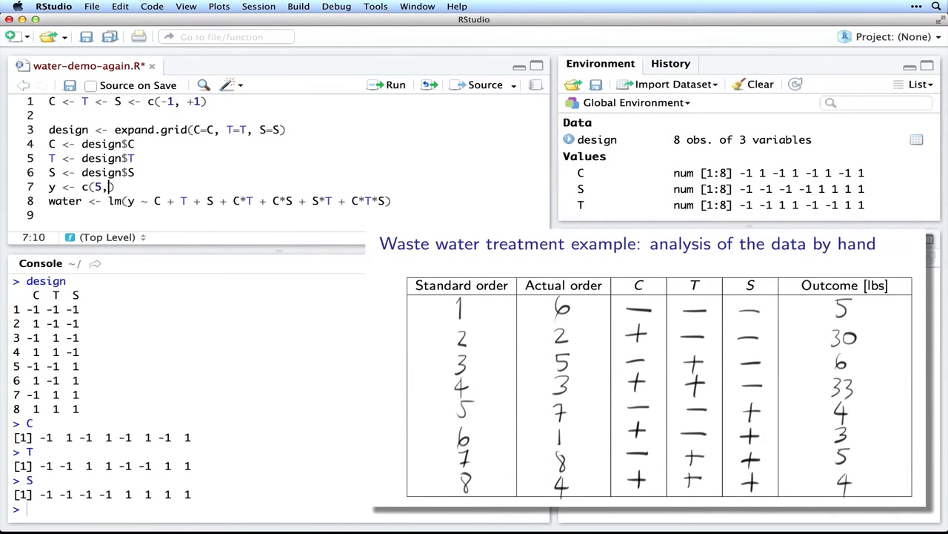
{"action": "type", "text": "30,"}
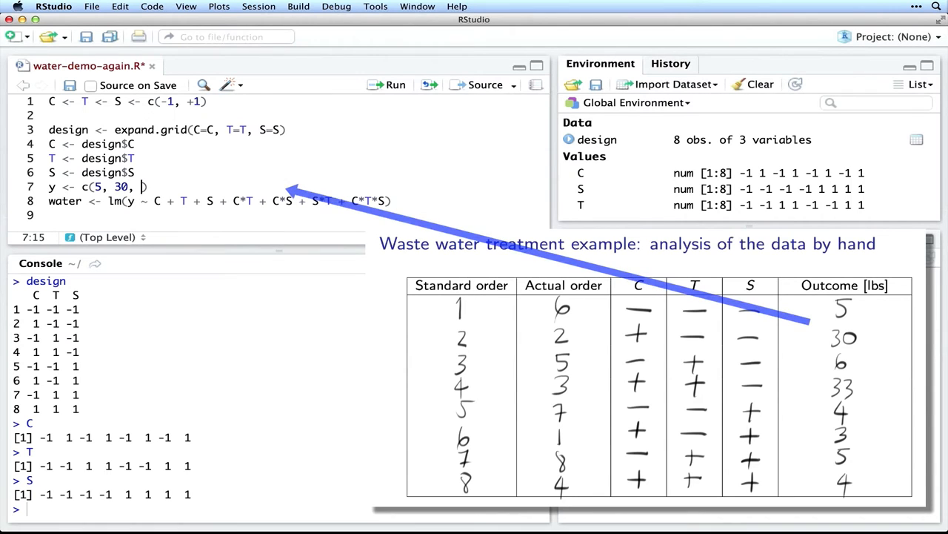
{"action": "type", "text": "6, 33,"}
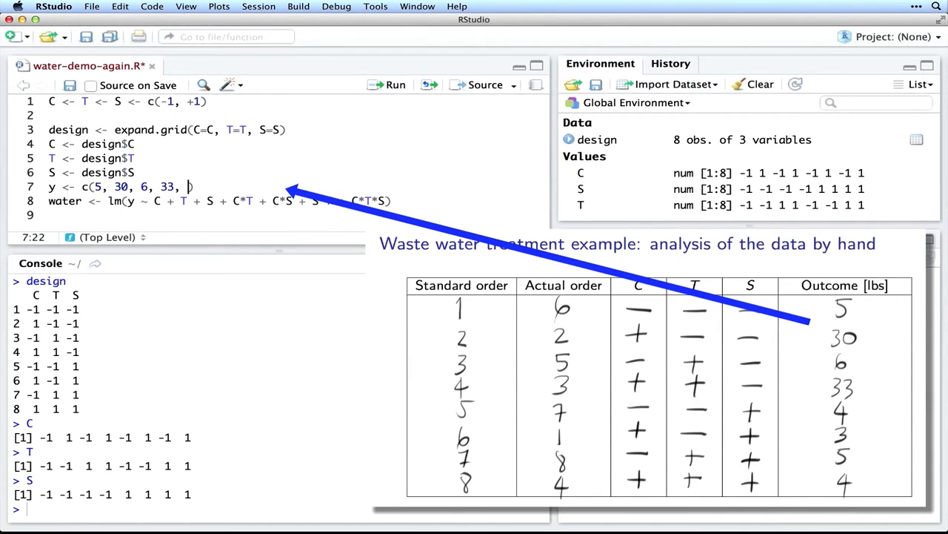
{"action": "type", "text": "4,"}
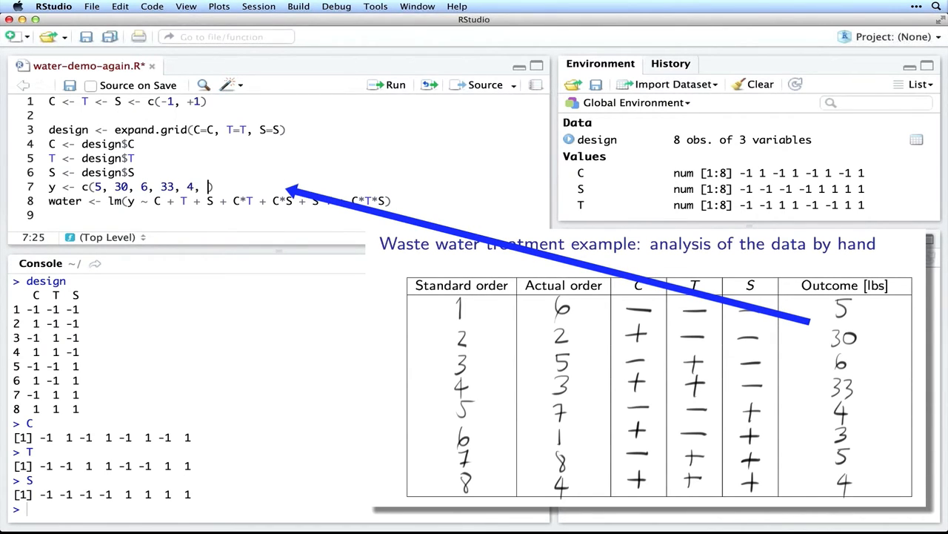
{"action": "type", "text": "3, 5, 4"}
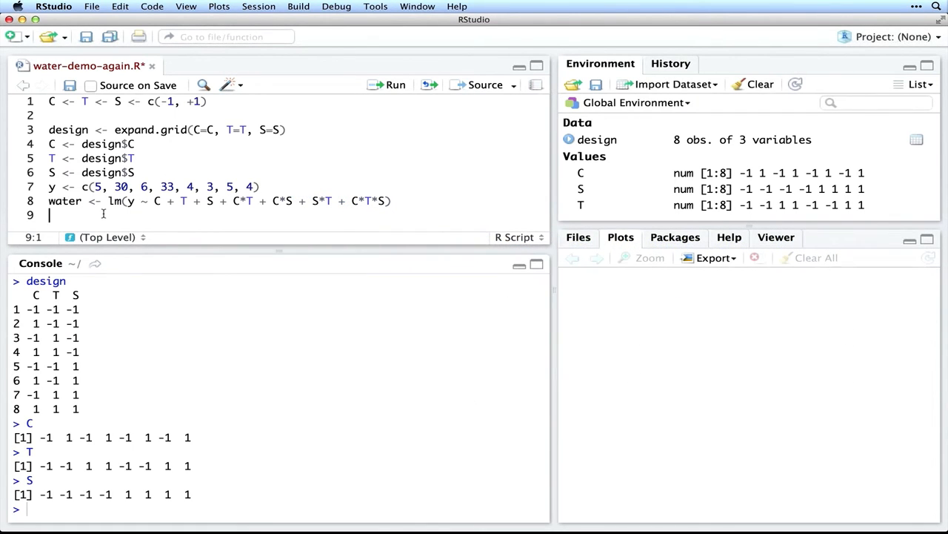
Step: Add summary(water) and source the script to print the coefficient table
{"action": "type", "text": "summary(w"}
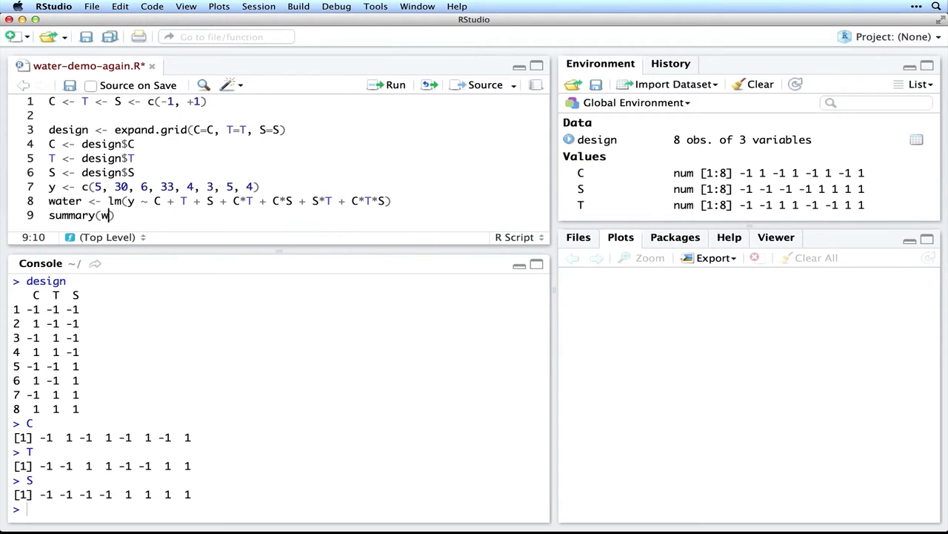
{"action": "type", "text": "ater"}
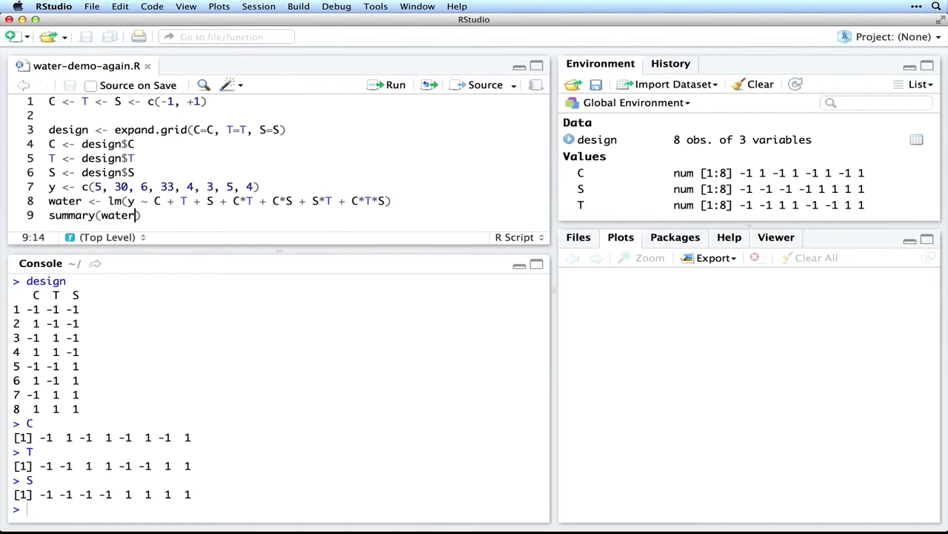
{"action": "mouse_move", "coordinate": [489, 94]}
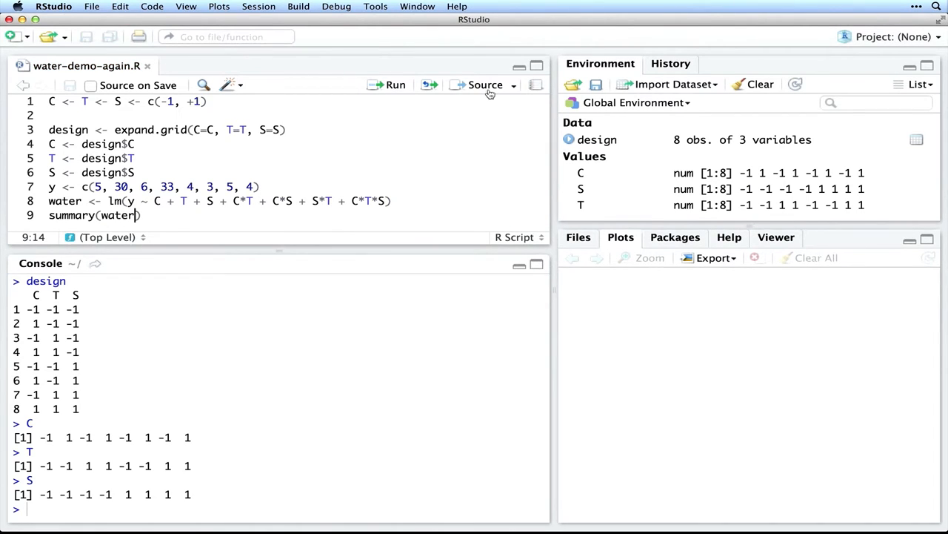
{"action": "left_click", "coordinate": [395, 84]}
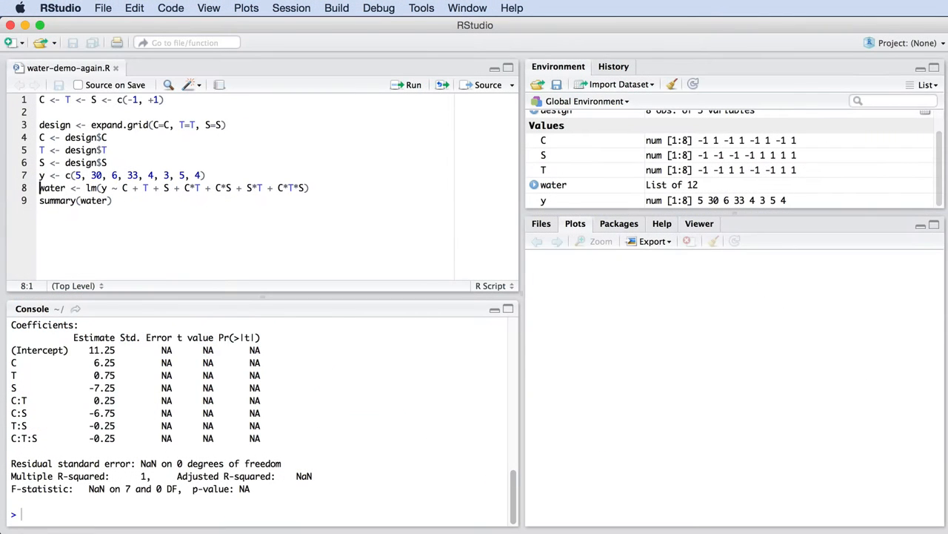
Step: Comment the long formula as error-prone and add '# Rather use this form:' with water <- lm(y ~ C*T*S)
{"action": "type", "text": "# A"}
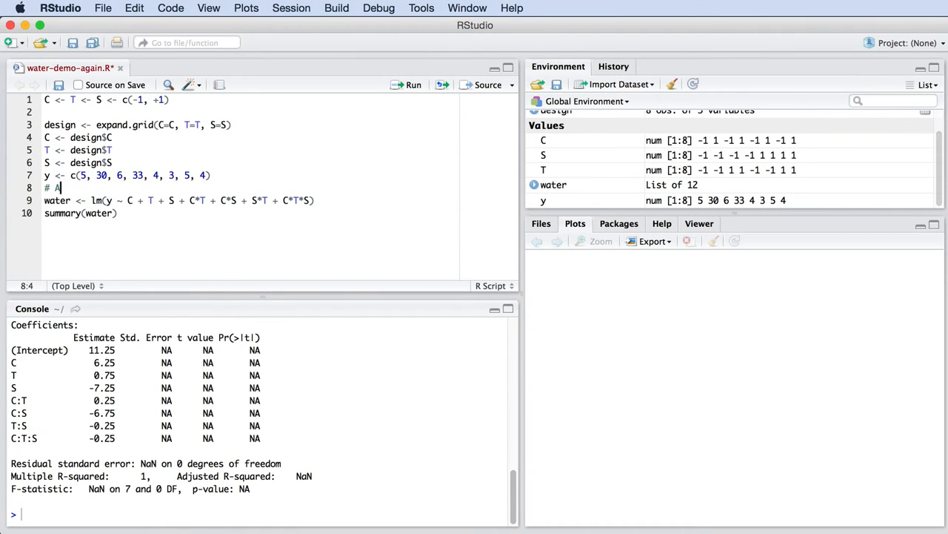
{"action": "type", "text": "void using this form - it is error prone:"}
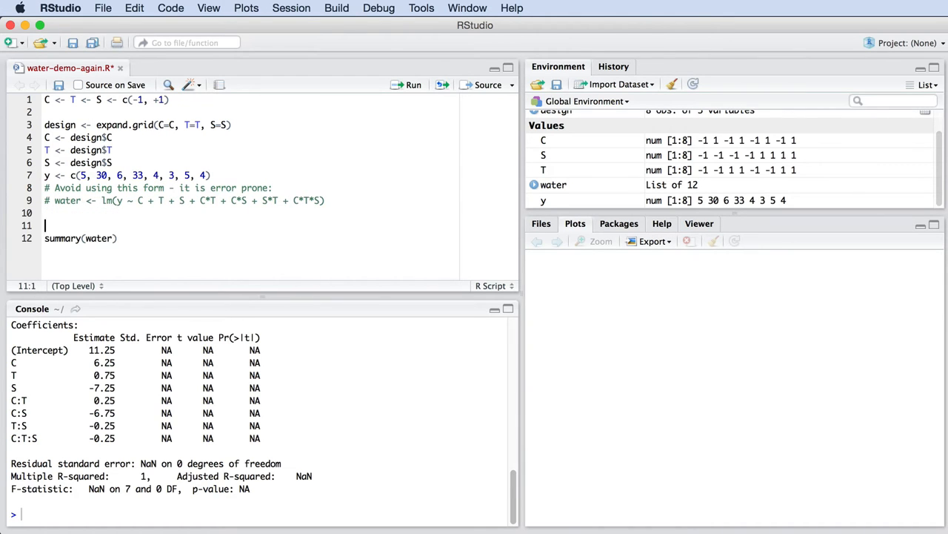
{"action": "type", "text": "# Rather use this form:"}
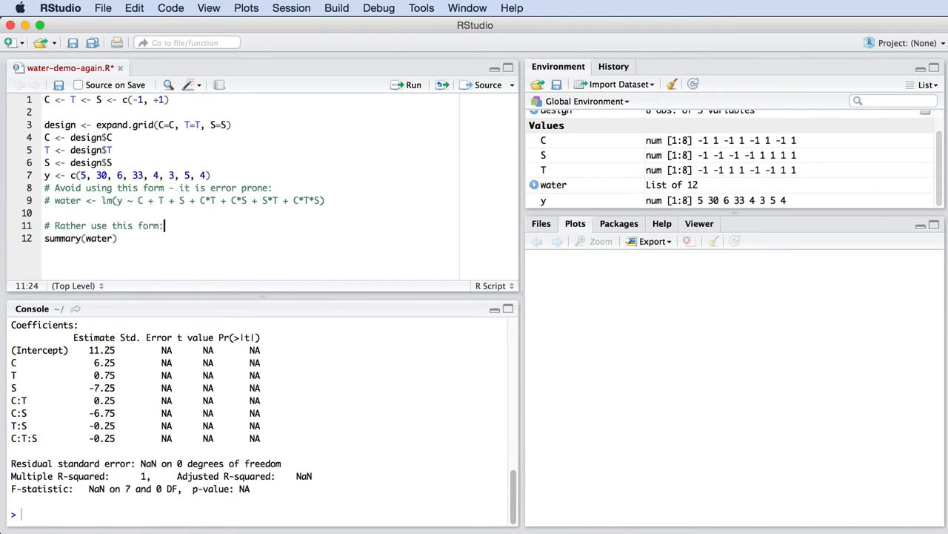
{"action": "type", "text": "water <- lm"}
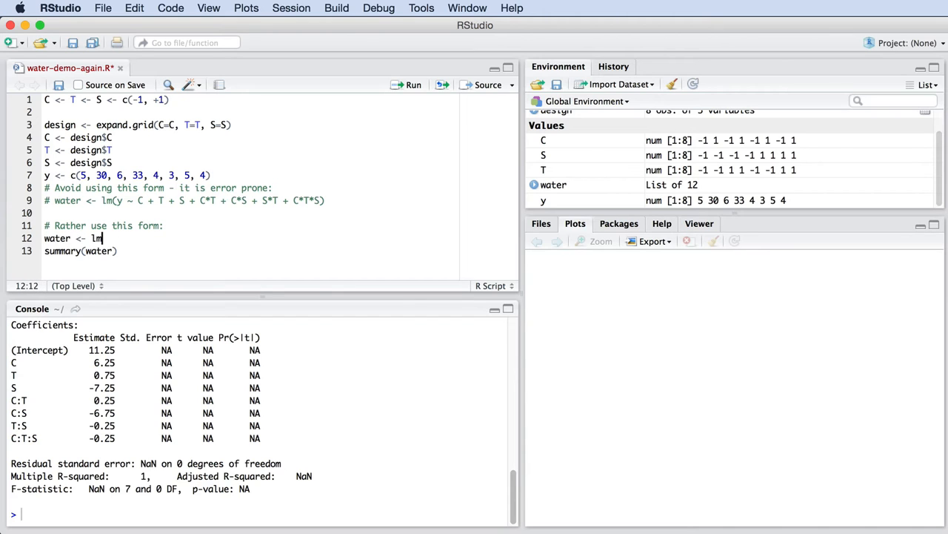
{"action": "type", "text": "(y ~ C*T*"}
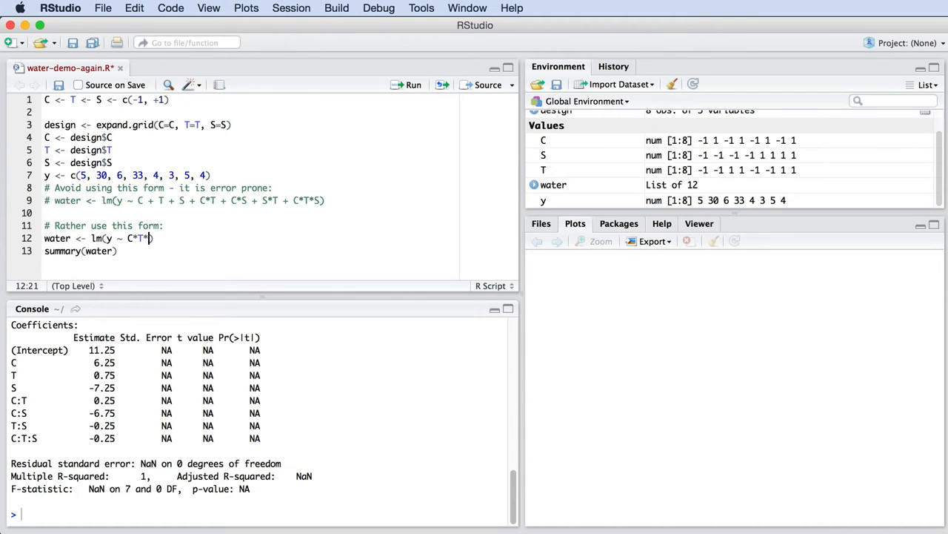
{"action": "type", "text": "S"}
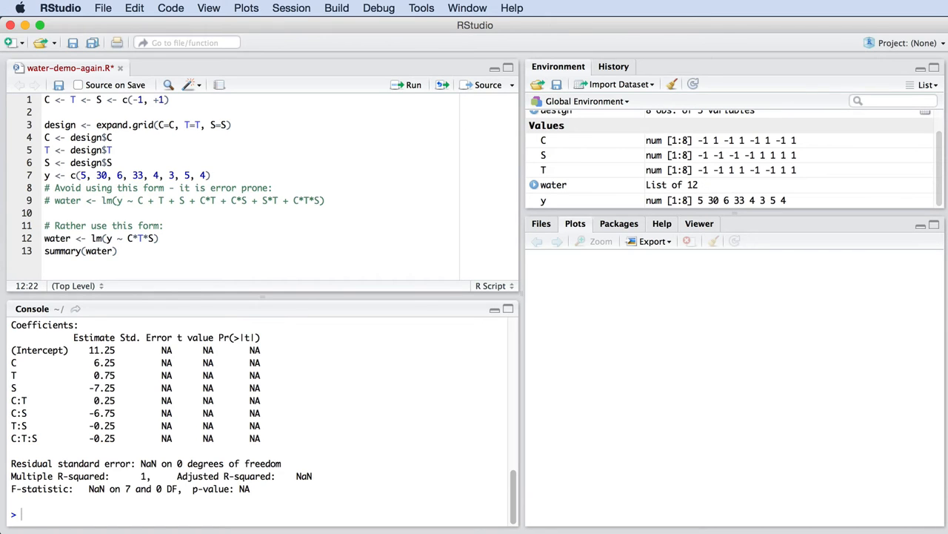
Step: Install the pid package from CRAN via Tools > Install Packages
{"action": "left_click", "coordinate": [421, 7]}
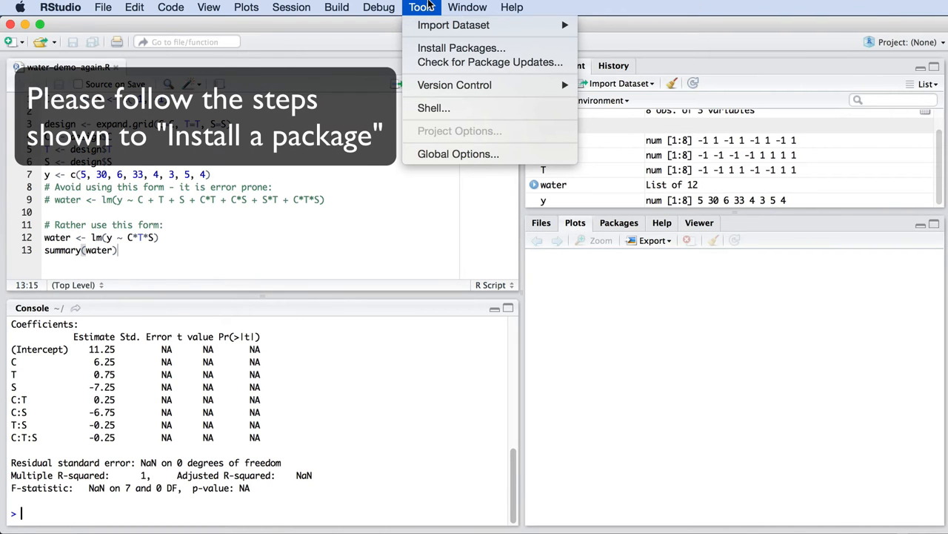
{"action": "left_click", "coordinate": [461, 48]}
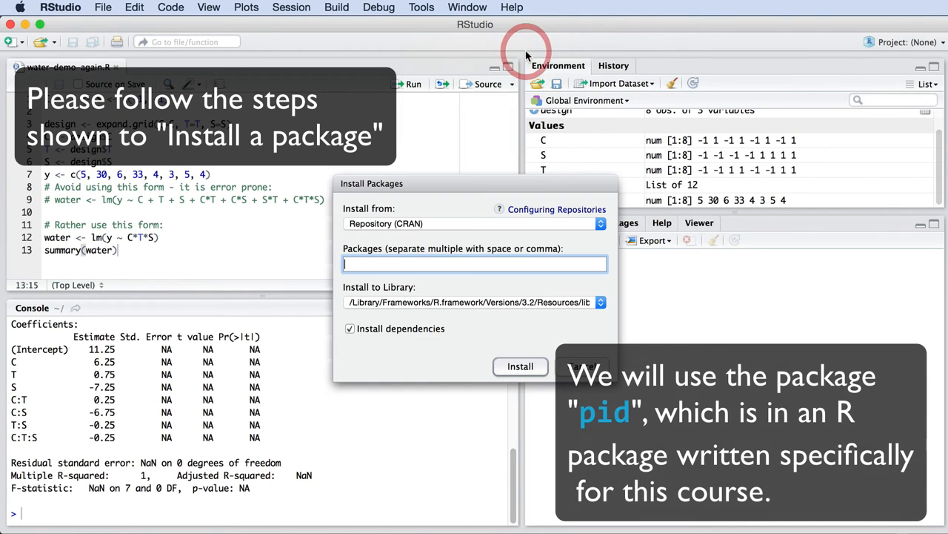
{"action": "type", "text": "pid"}
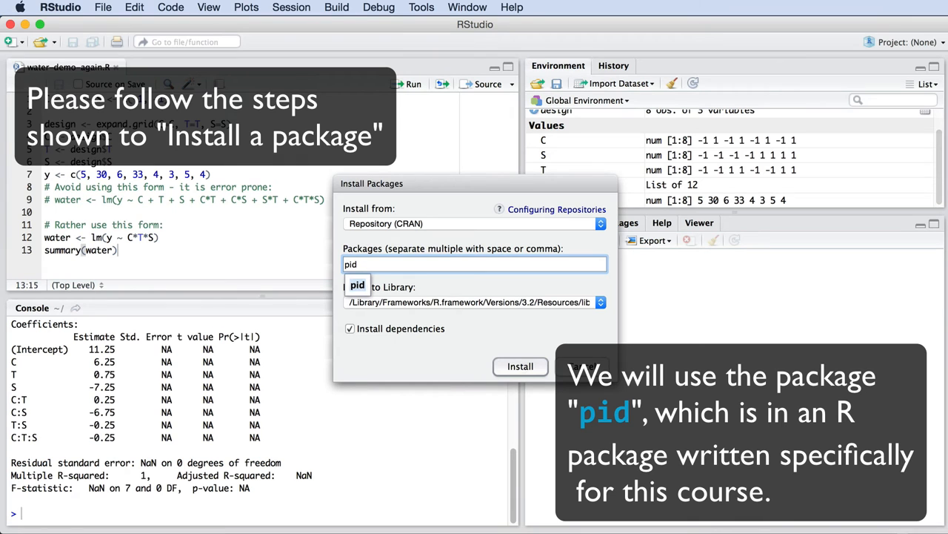
{"action": "left_click", "coordinate": [520, 366]}
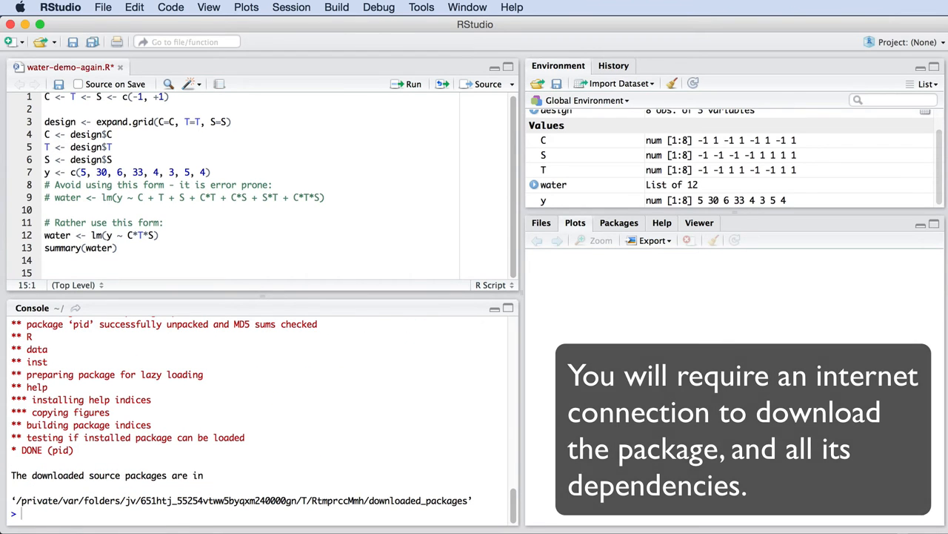
Step: Add library(pid) and paretoPlot(water), then source the script to draw the Pareto plot
{"action": "type", "text": "library"}
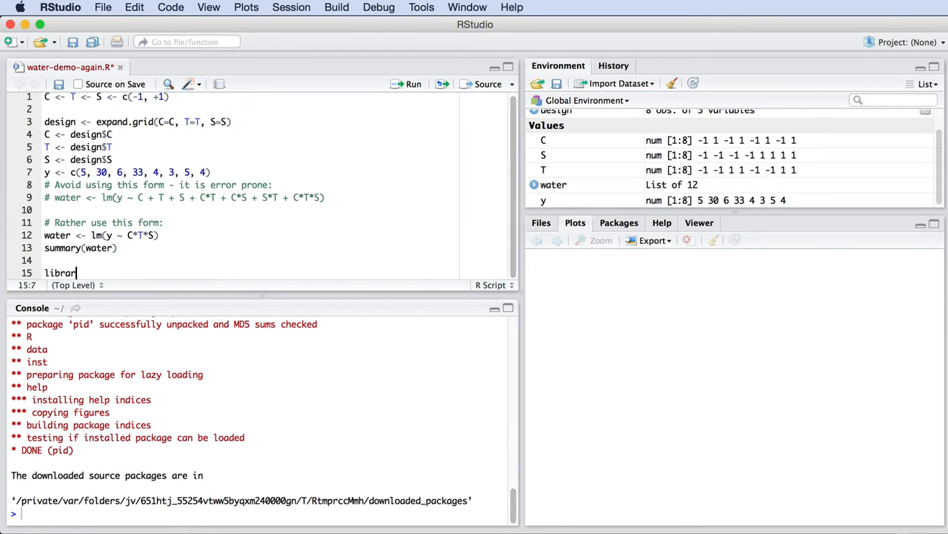
{"action": "type", "text": "y(pid)"}
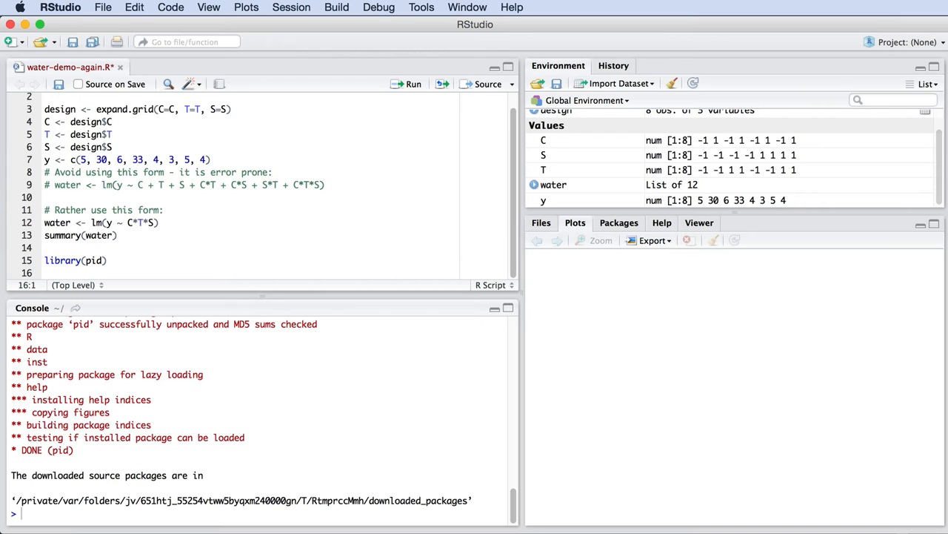
{"action": "type", "text": "paretoPlot"}
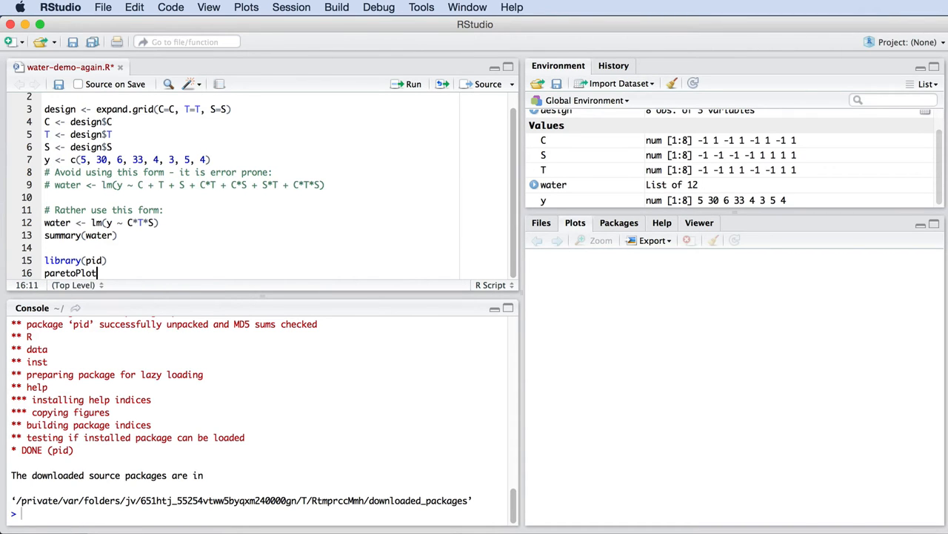
{"action": "type", "text": "(w"}
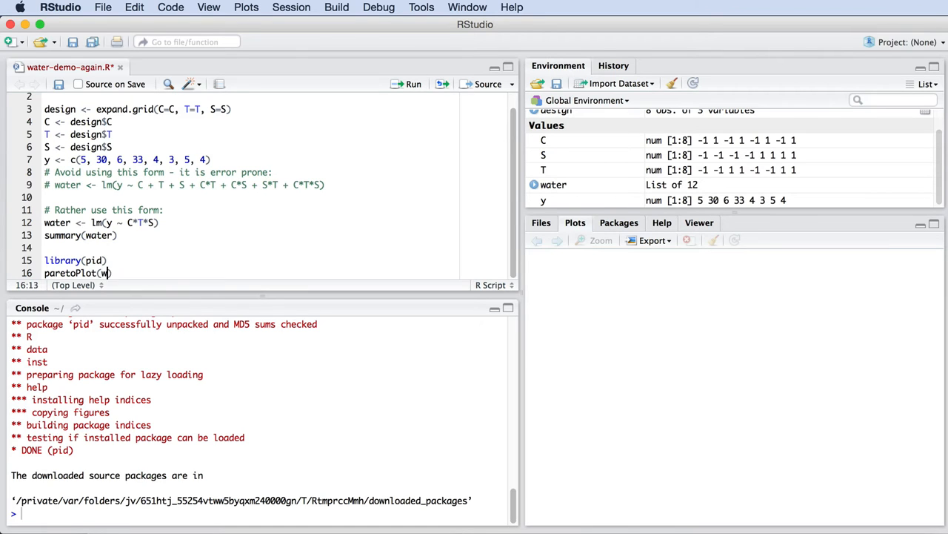
{"action": "type", "text": "ater"}
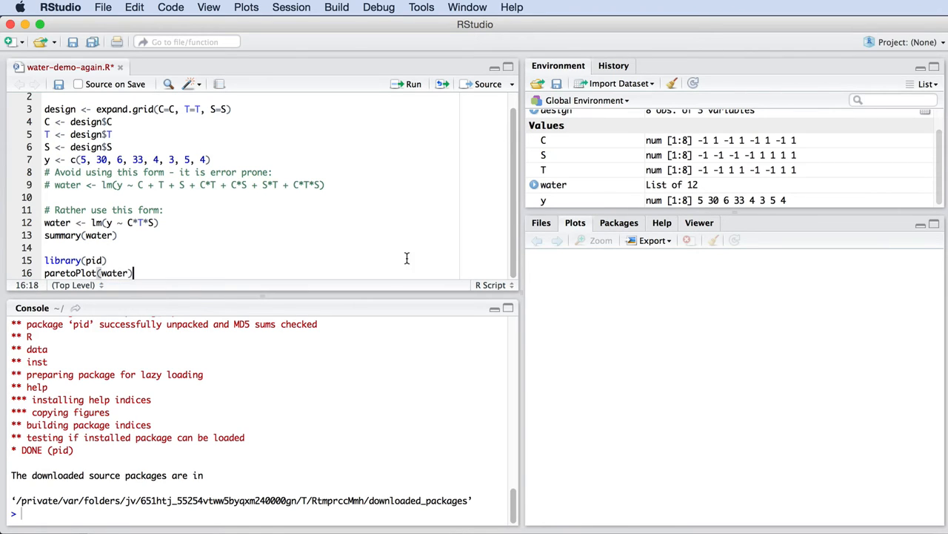
{"action": "left_click", "coordinate": [510, 84]}
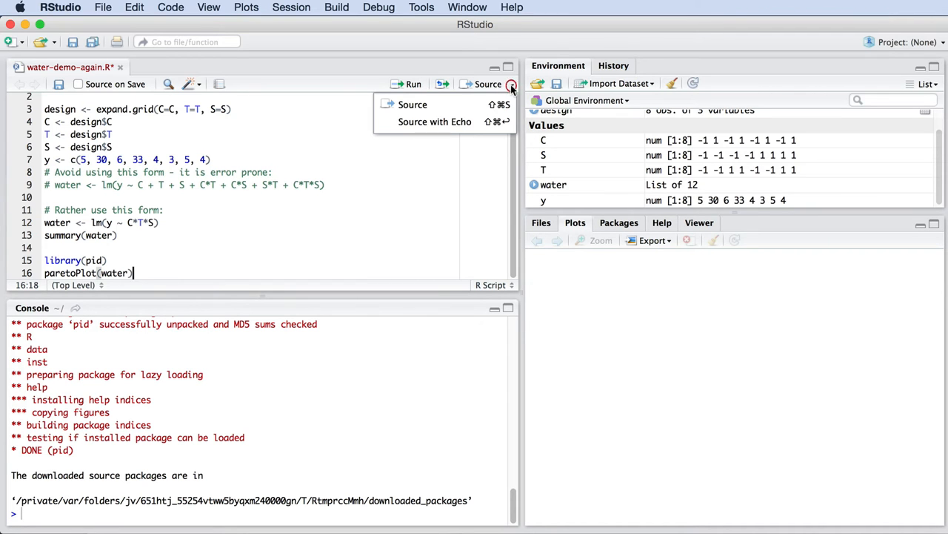
{"action": "left_click", "coordinate": [413, 103]}
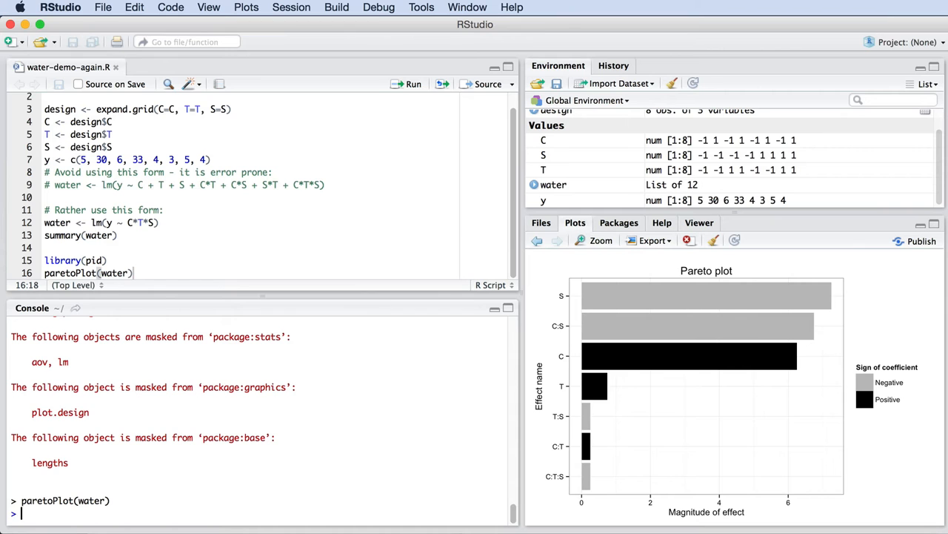
{"action": "mouse_move", "coordinate": [615, 248]}
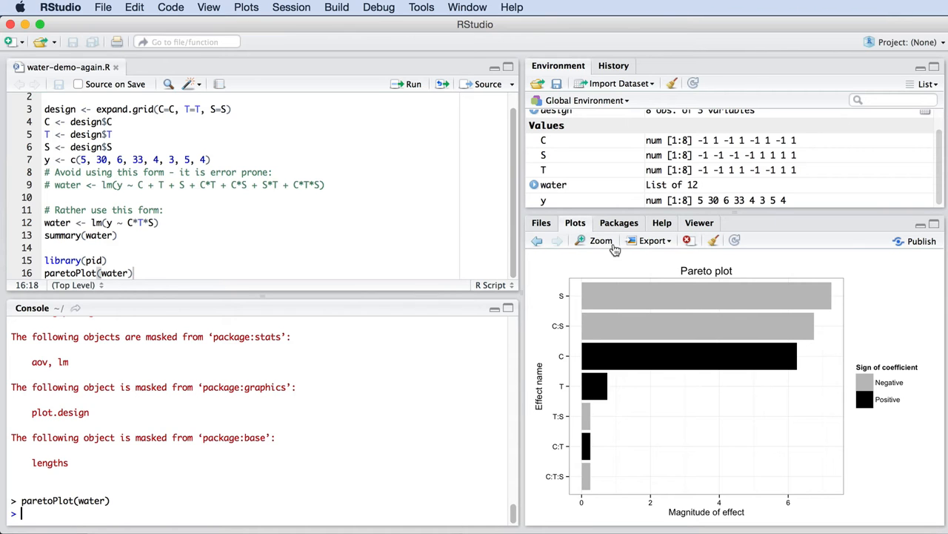
Step: Enlarge the Pareto plot, then place the cursor at the end of paretoPlot(water) in R-Fiddle
{"action": "left_click", "coordinate": [601, 240]}
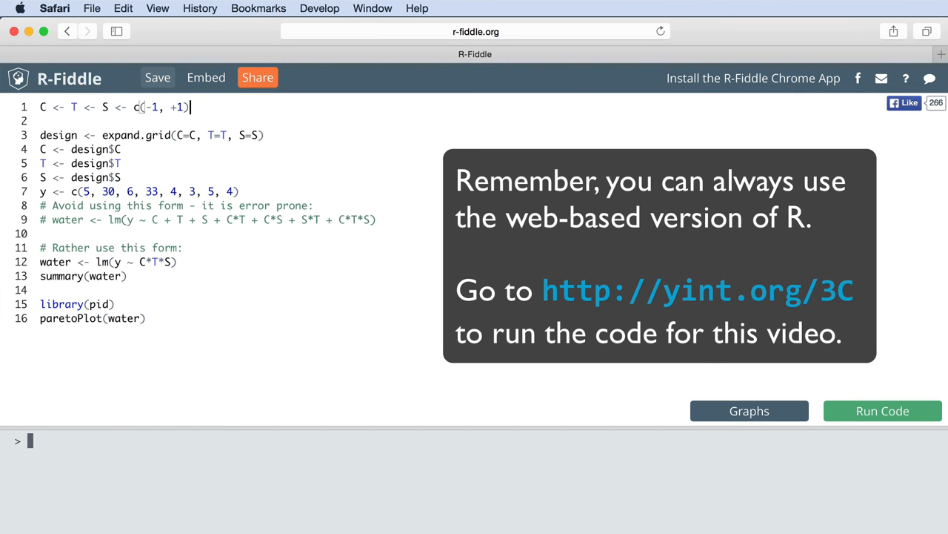
{"action": "left_click", "coordinate": [145, 318]}
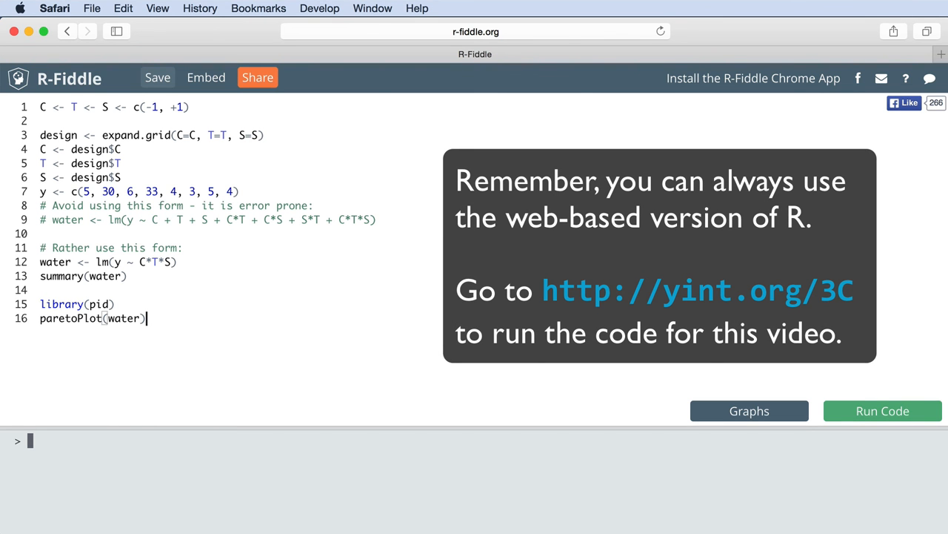